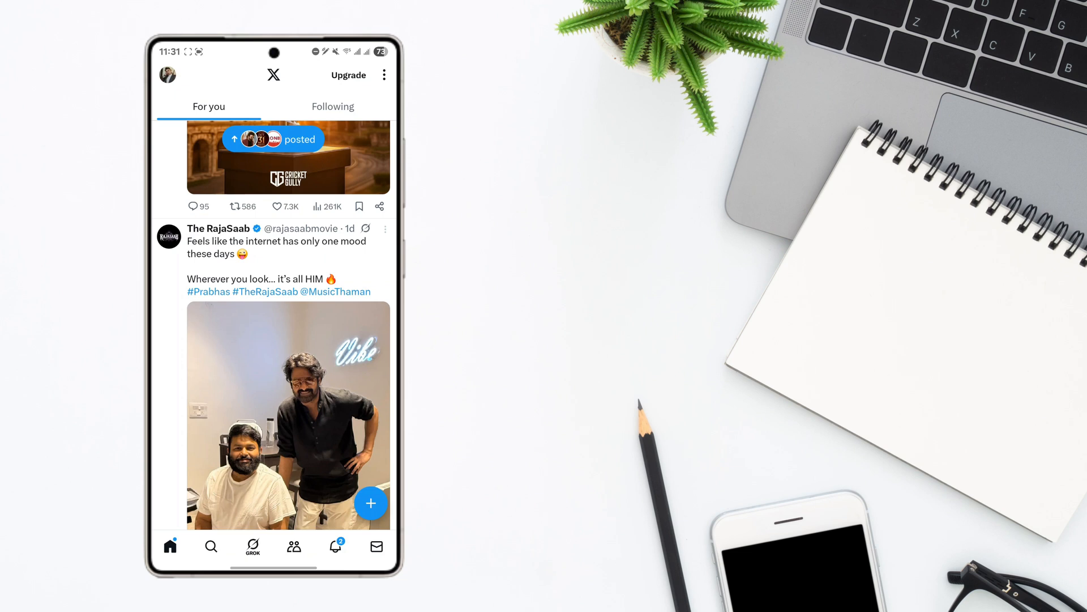
Expand the Settings & Support section in the account side drawer
{"action": "left_click", "coordinate": [167, 75]}
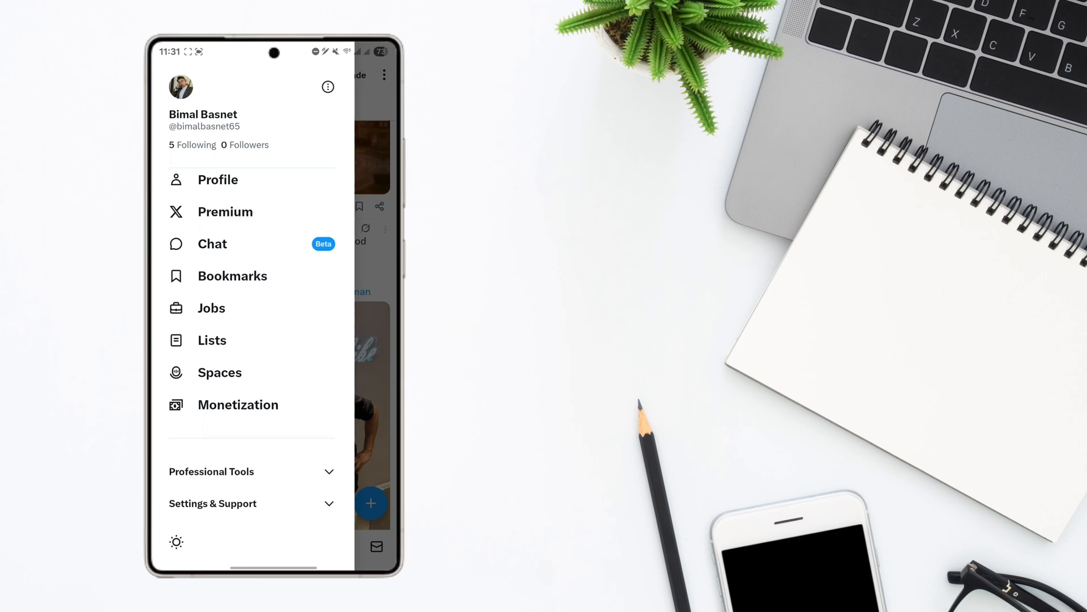
{"action": "left_click", "coordinate": [252, 471]}
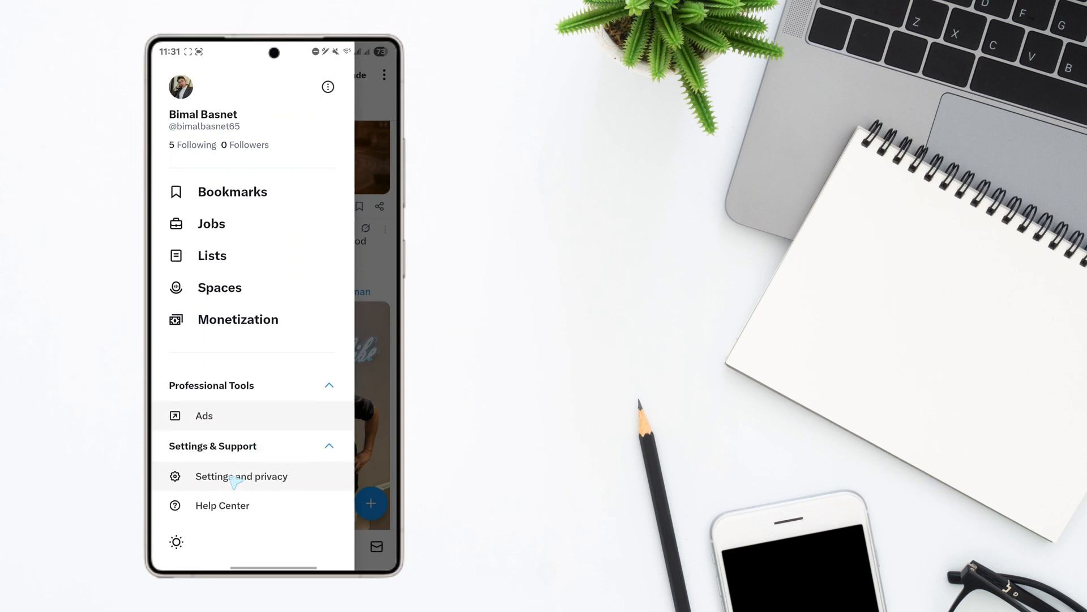
Go to Settings and privacy and reach the Your account page
{"action": "left_click", "coordinate": [242, 476]}
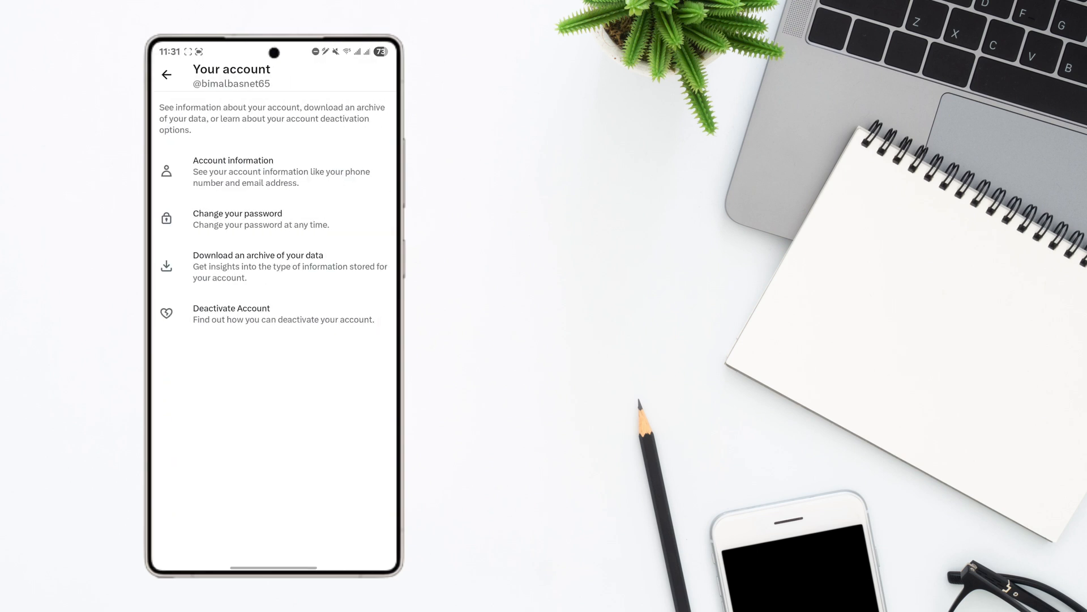
{"action": "mouse_move", "coordinate": [271, 289]}
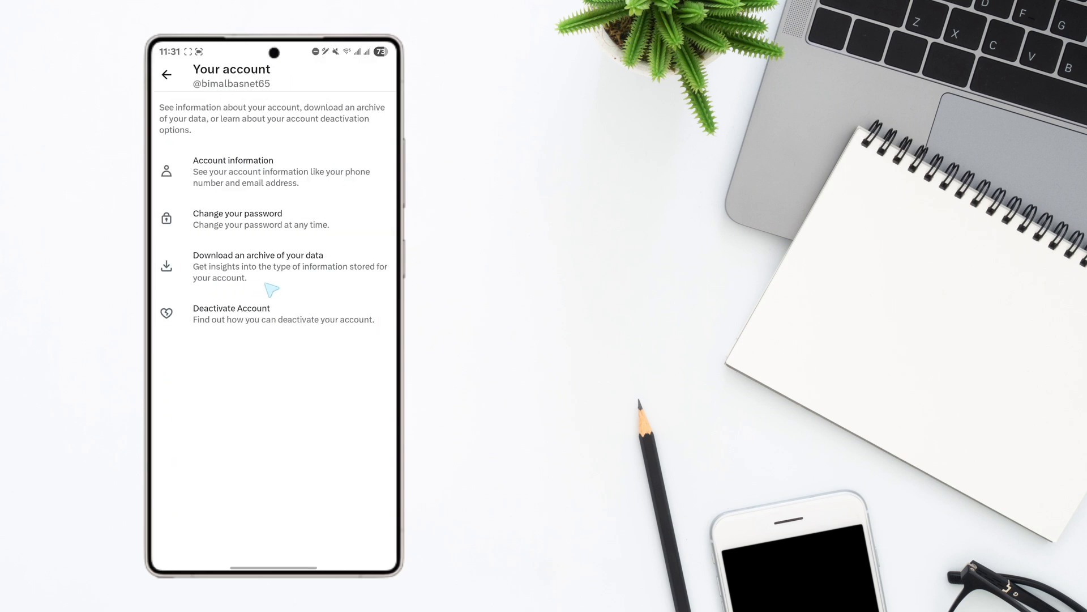